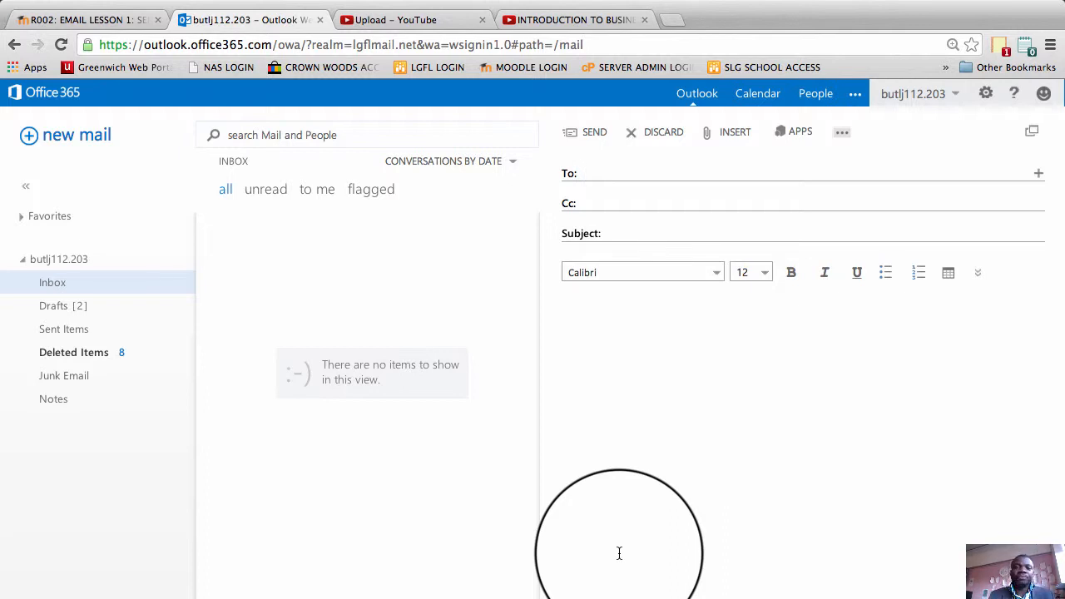
mouse_move(581, 524)
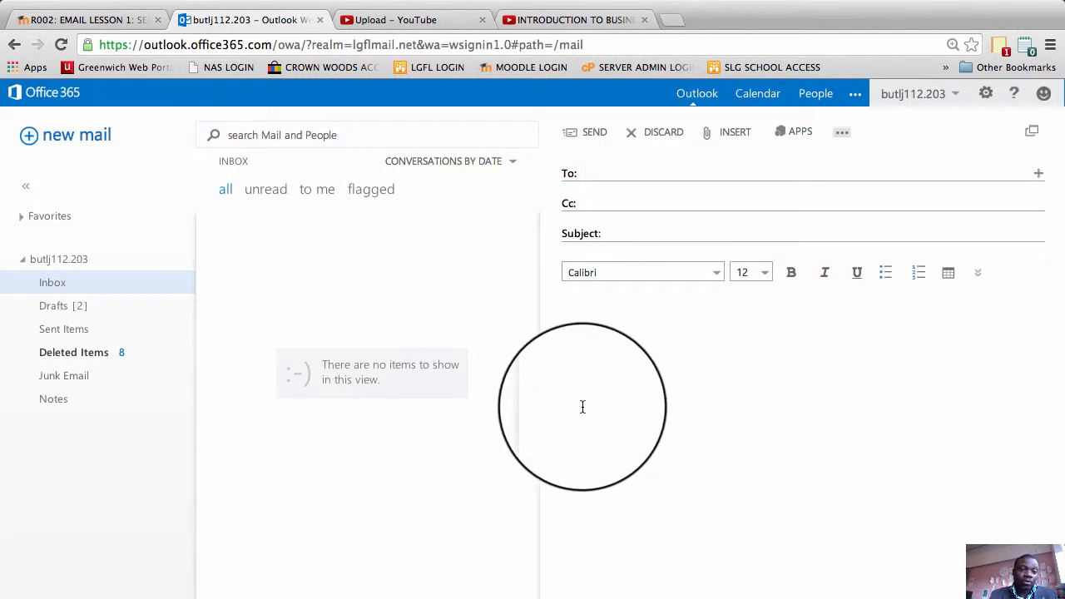
mouse_move(511, 426)
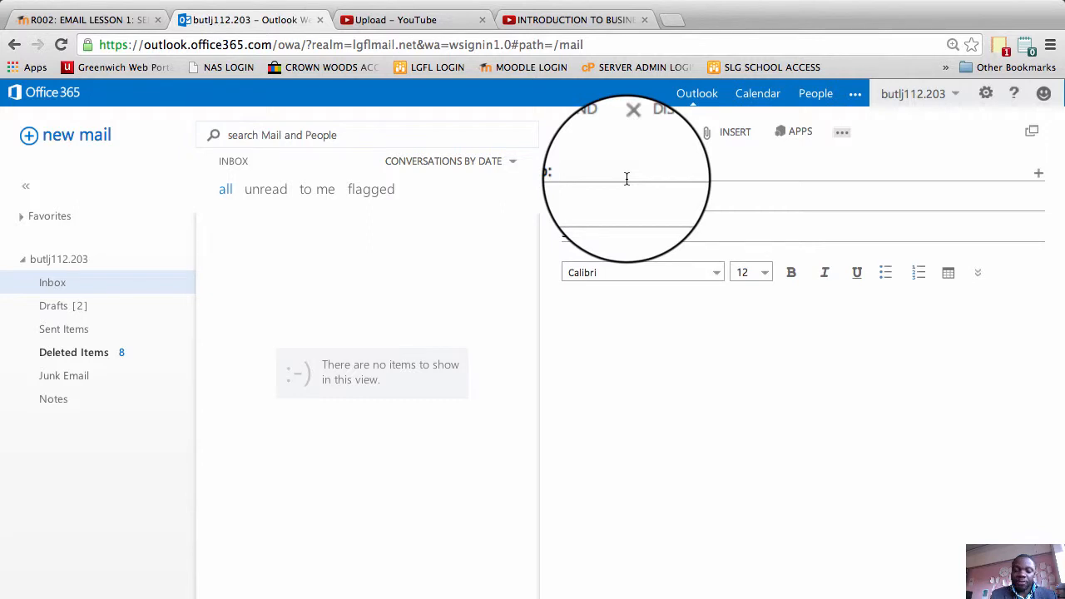
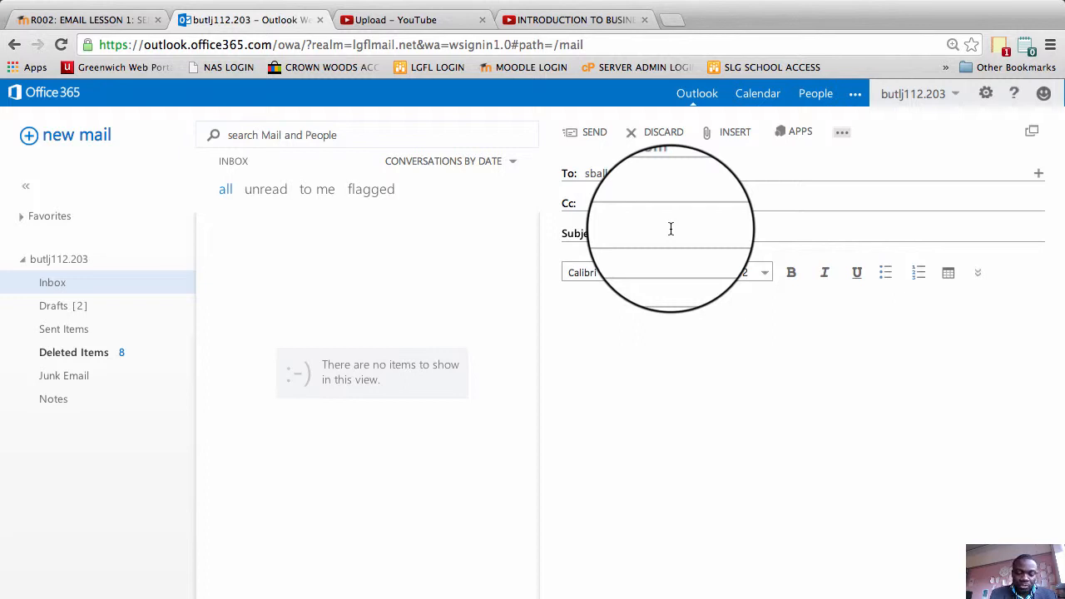
text(ICT M)
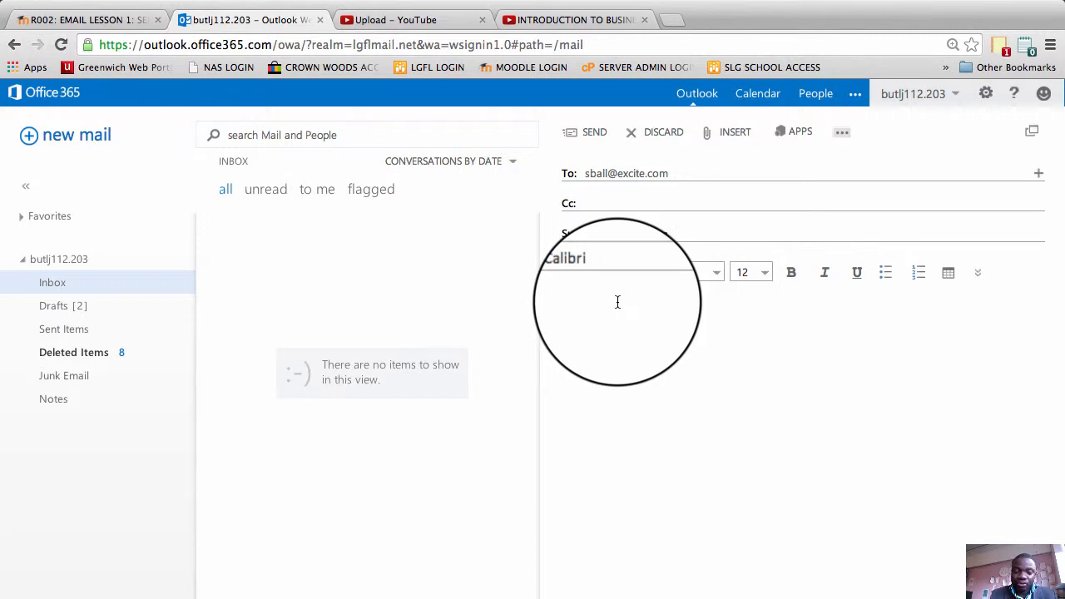
text(Dear)
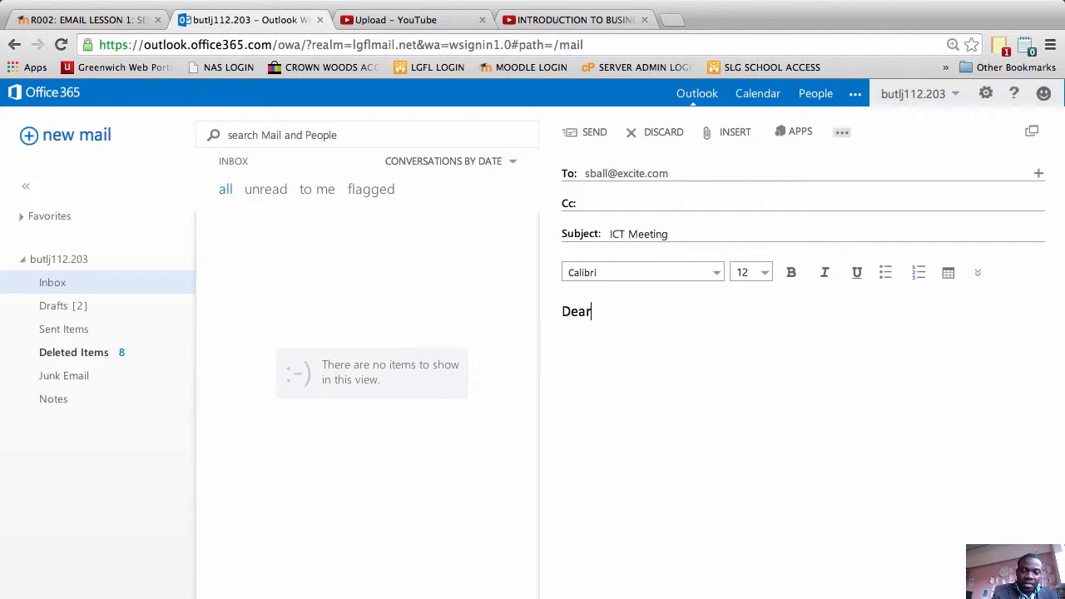
text(Mr Ball)
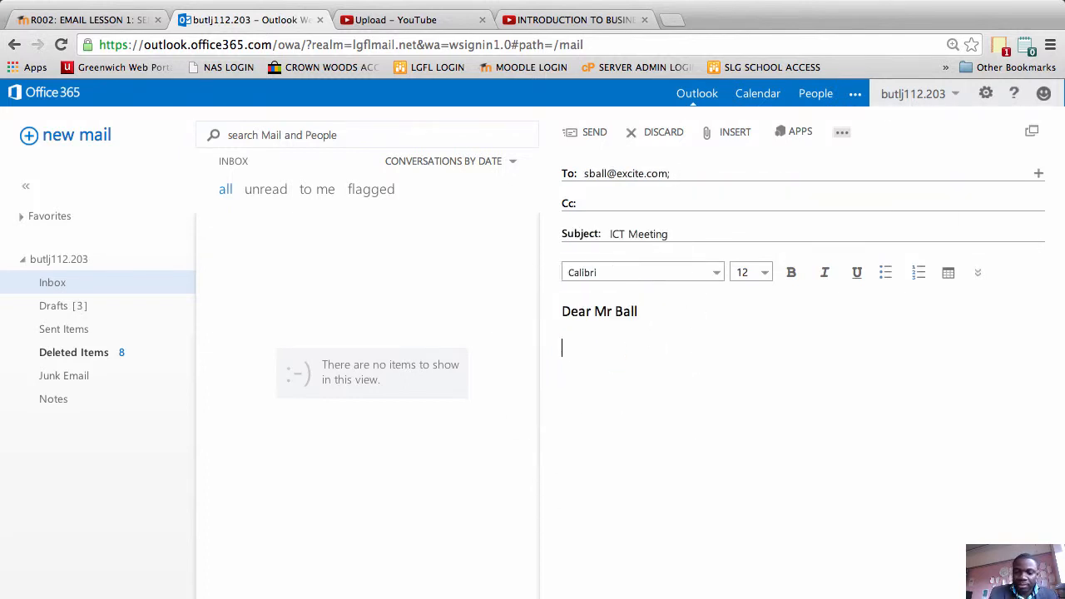
text(This email)
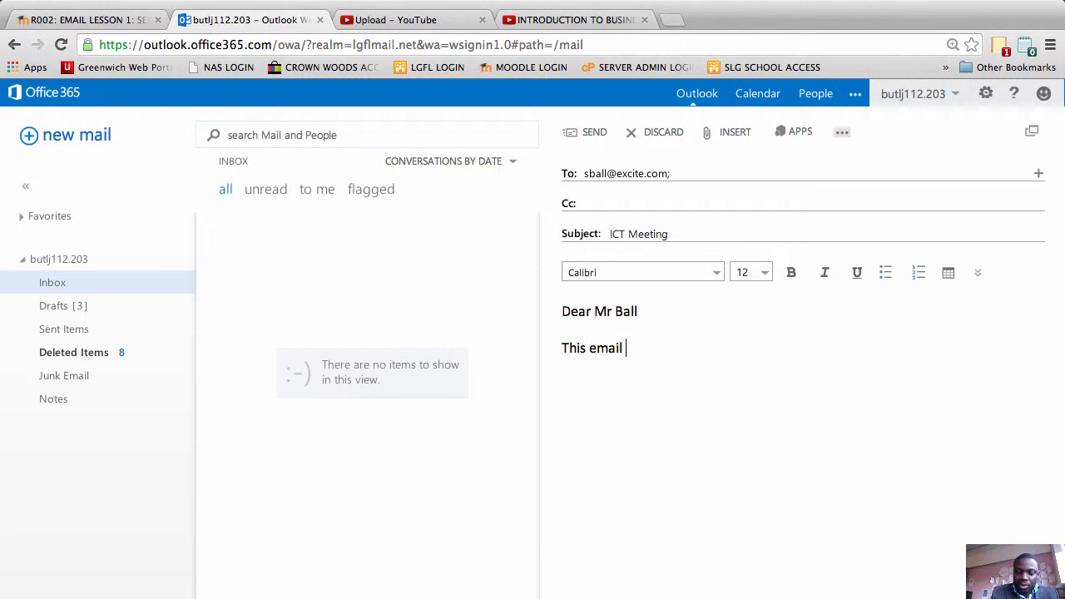
text(is to inform)
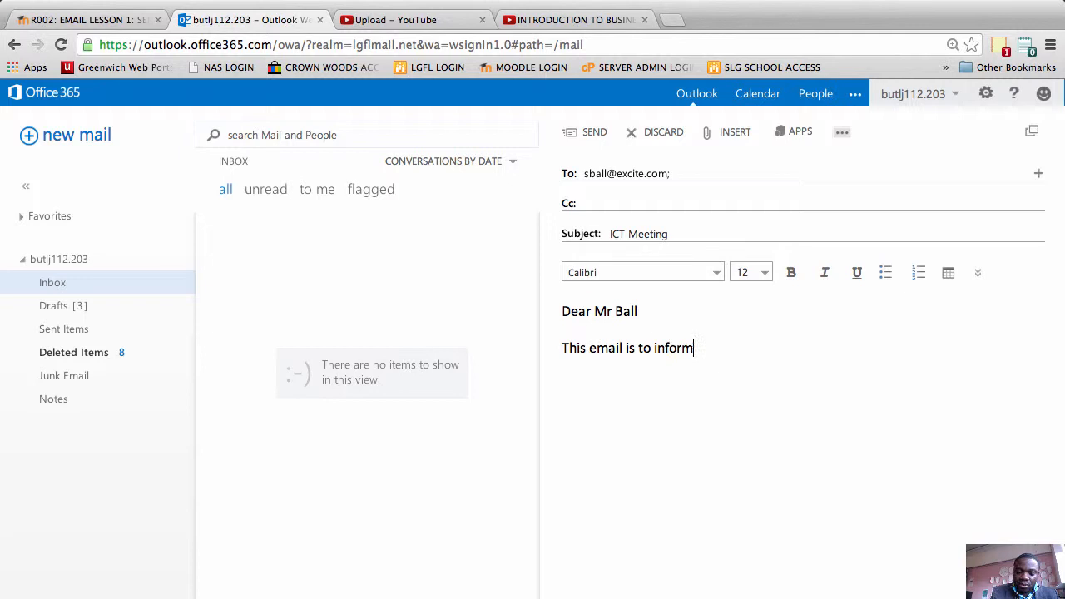
text(you abou)
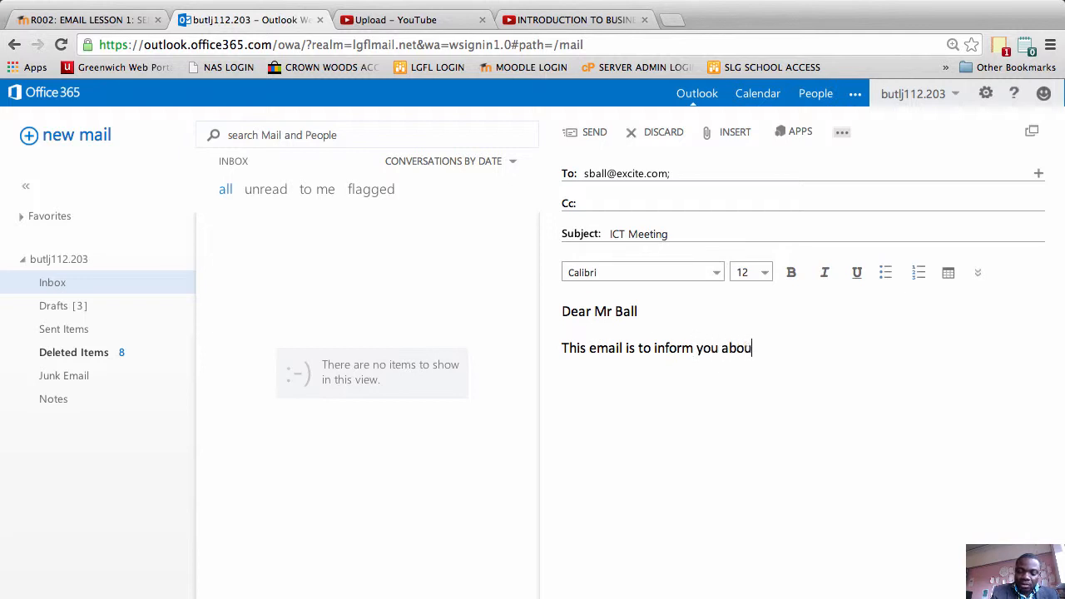
text(t the ICT)
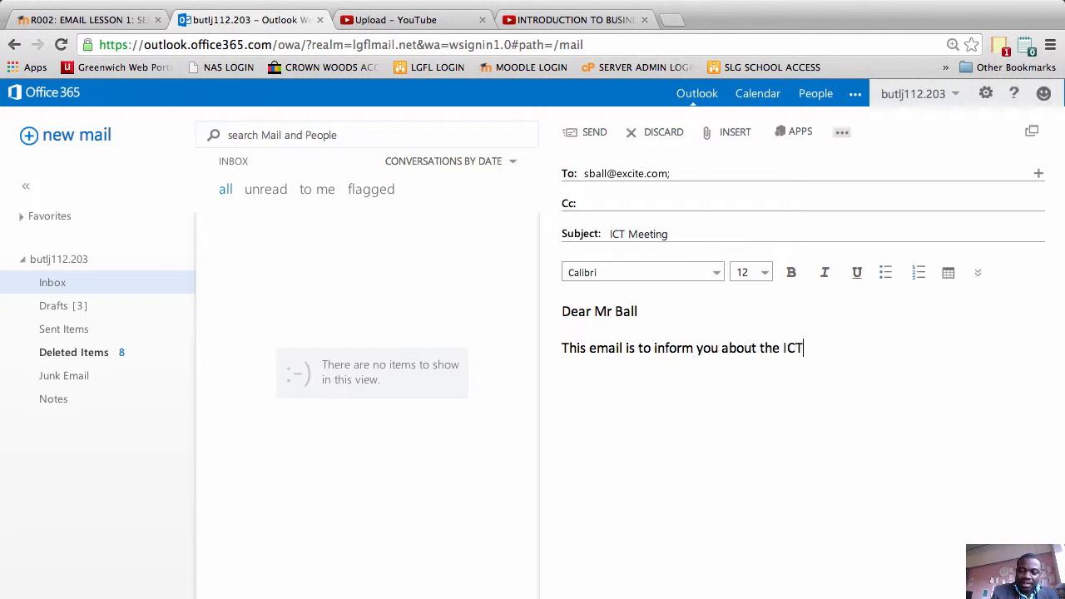
text(Meetin)
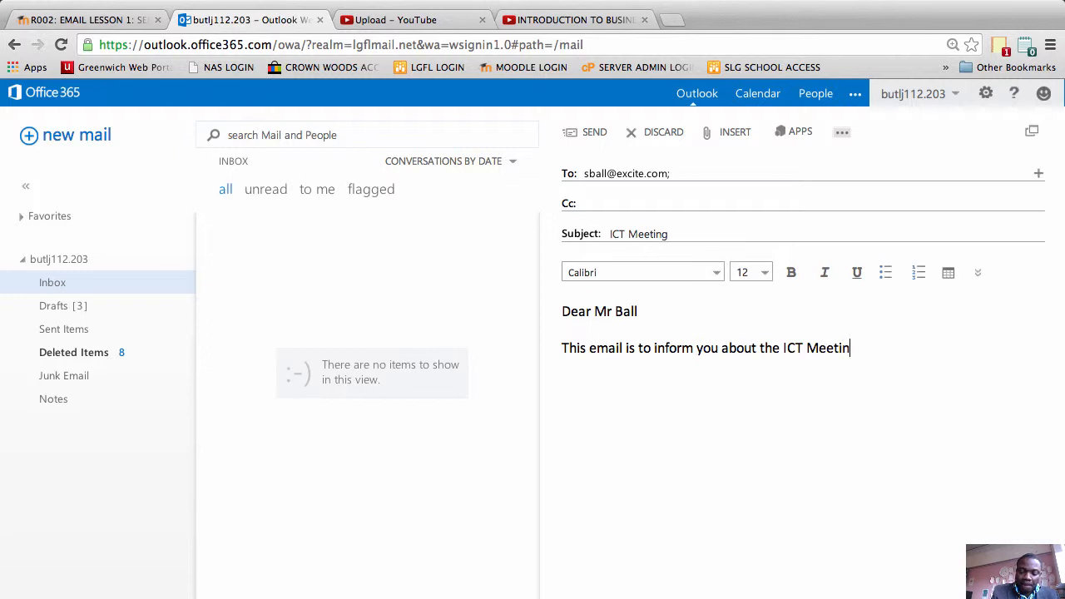
text(. ple)
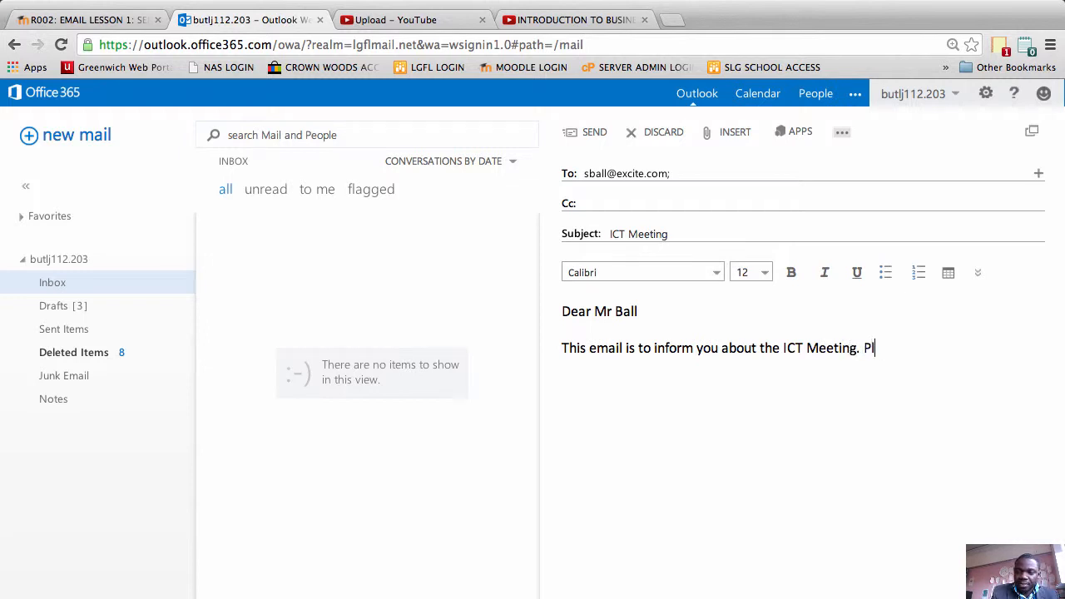
text(ease make sure that)
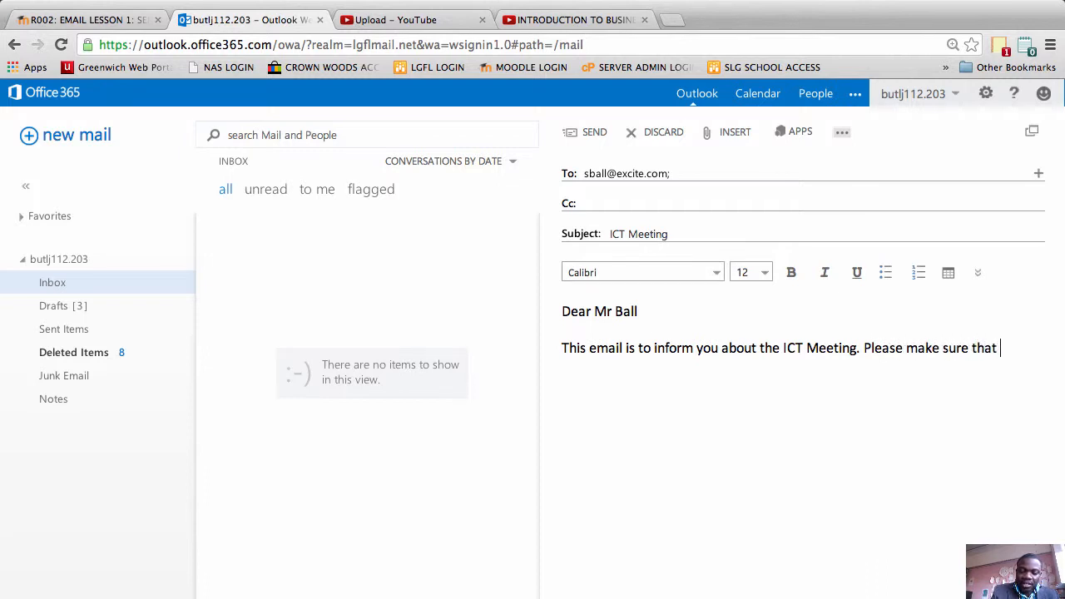
text(you attend.)
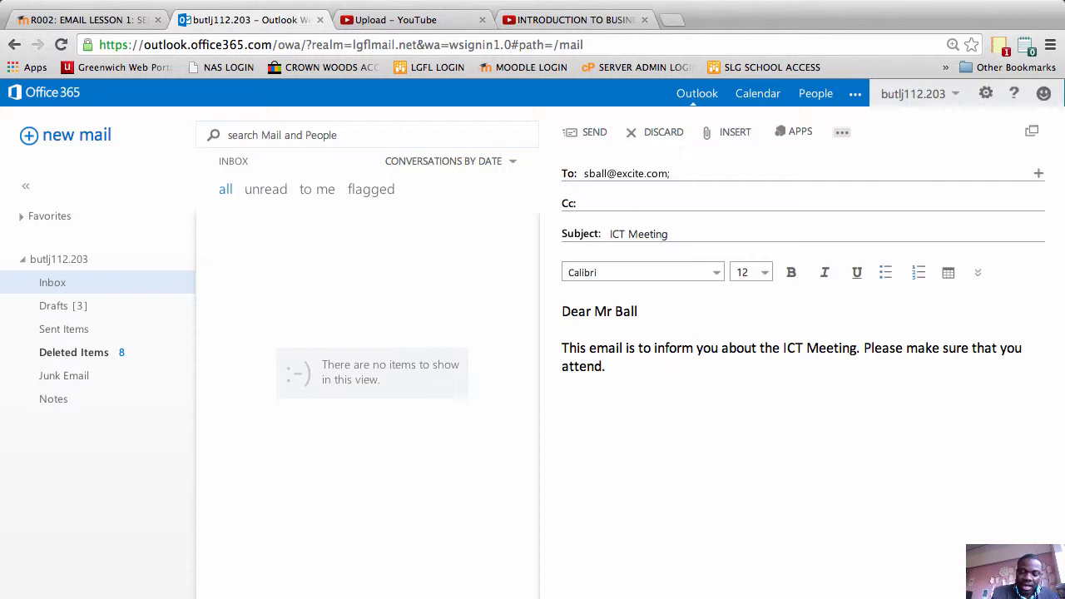
text(Kind R)
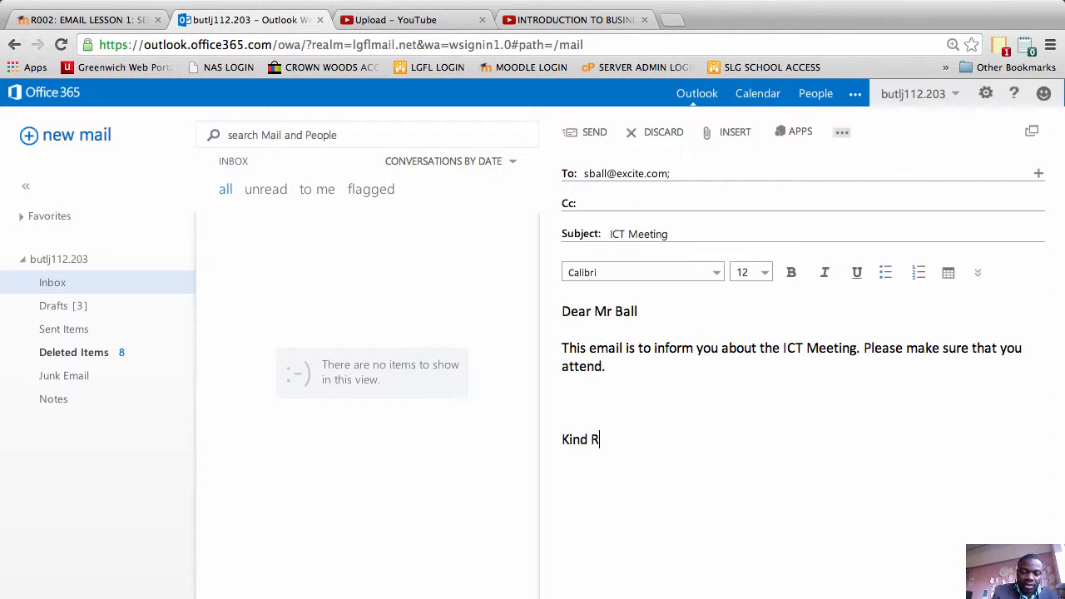
text(egards)
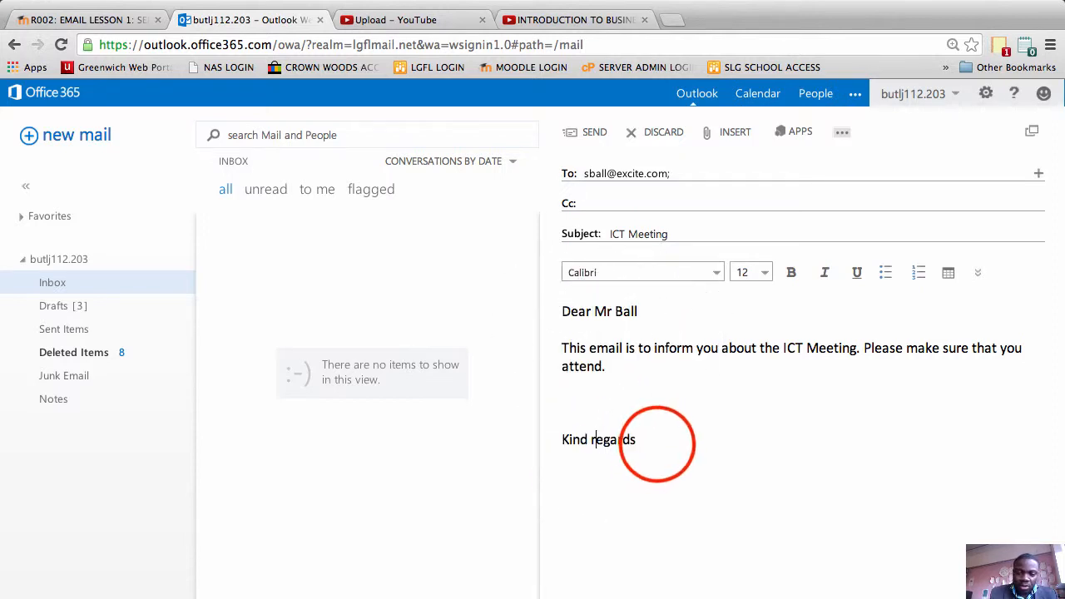
text(M)
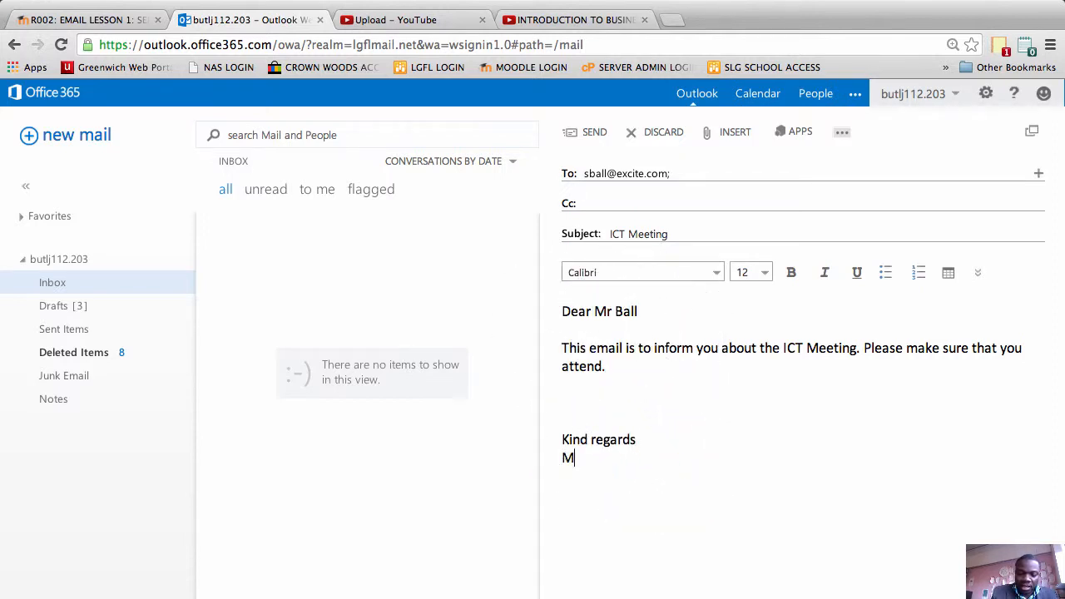
text(r)
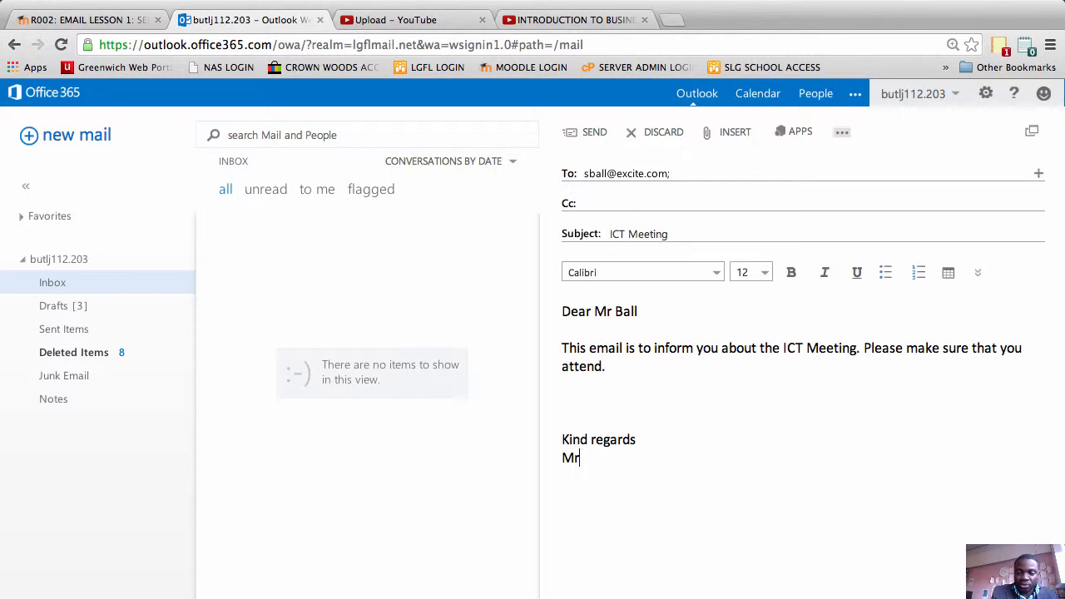
text(iss)
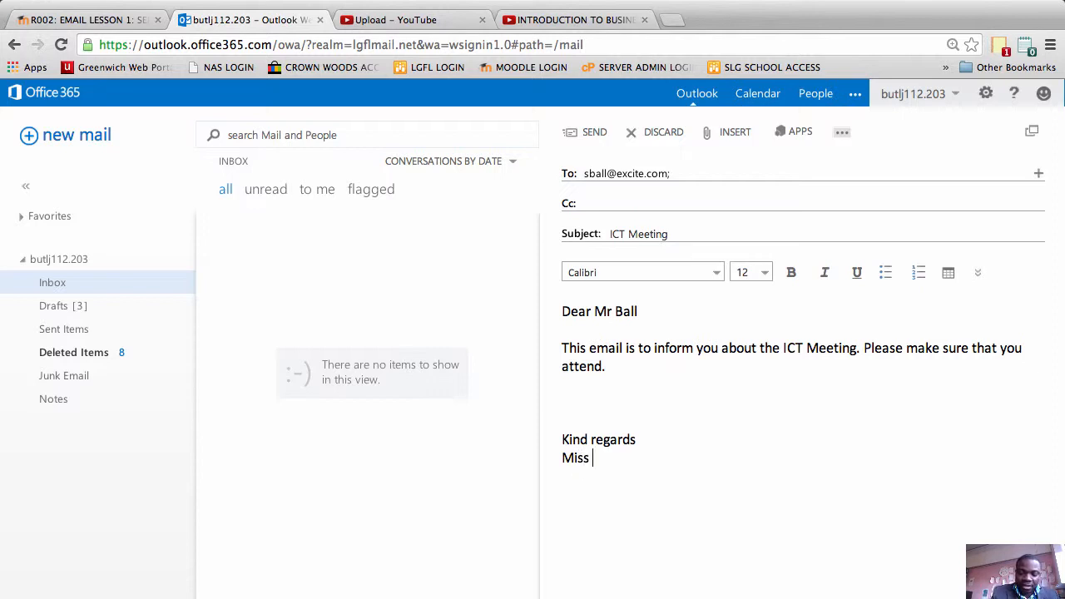
text(K Lo)
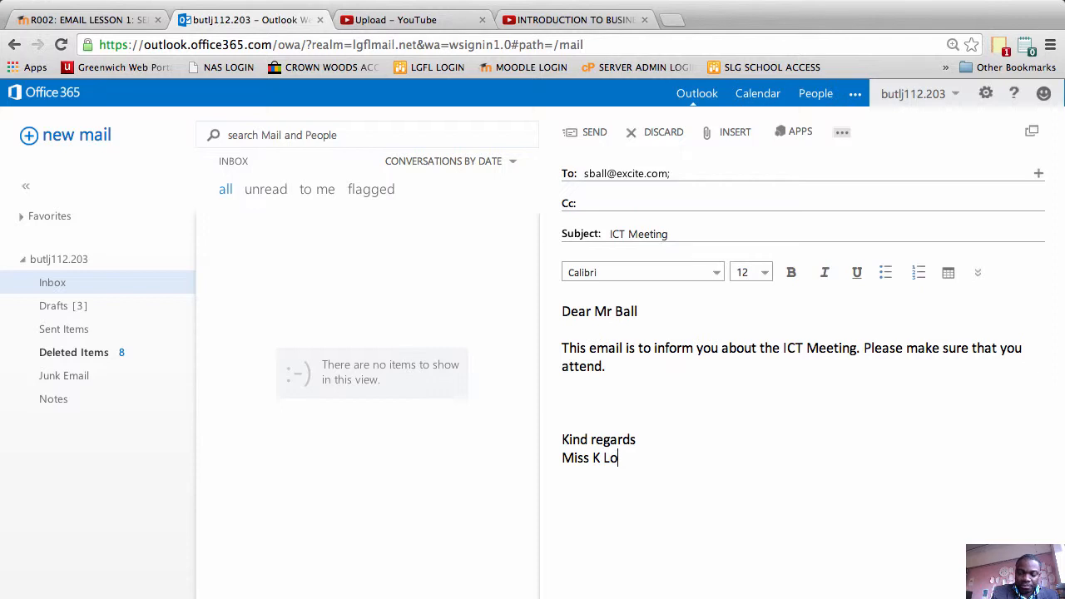
text(ng)
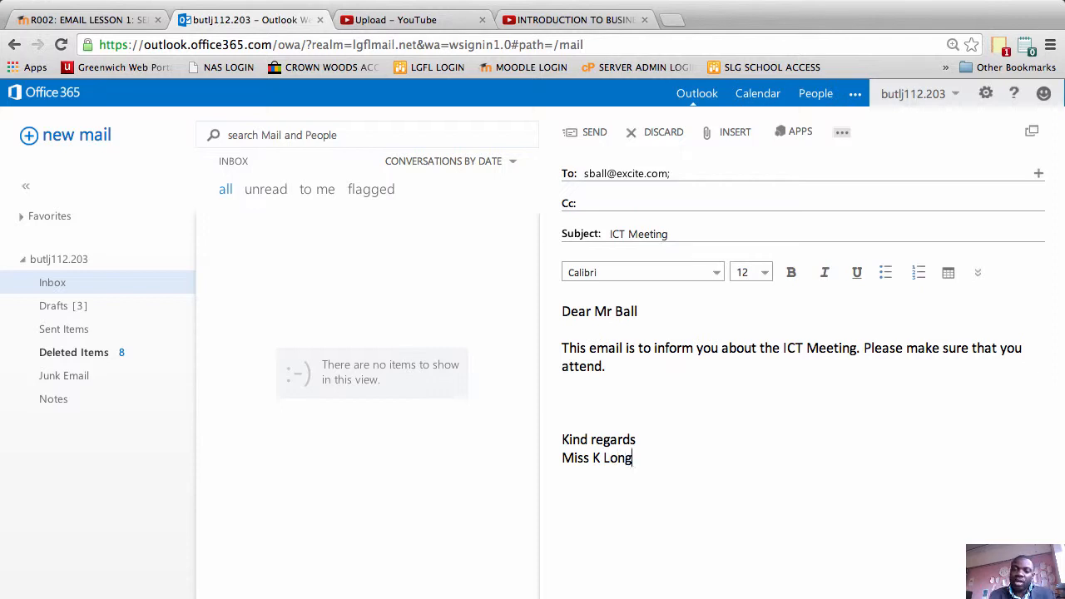